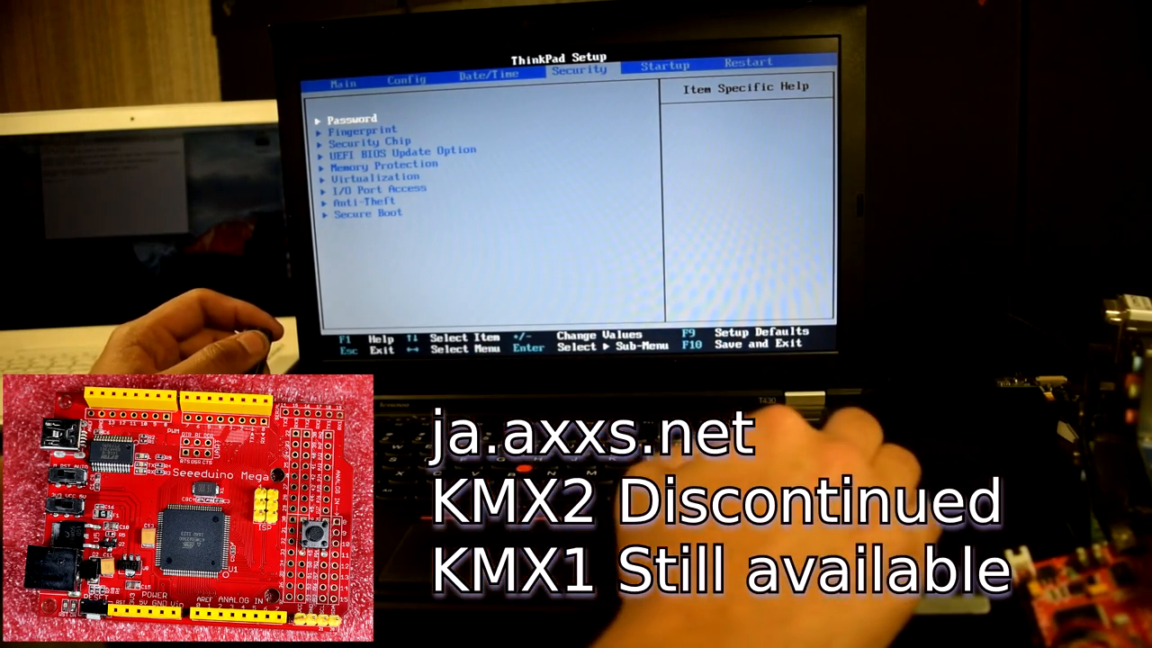
Leave ThinkPad Setup and bring up the Boot Menu listing USB, optical and network devices.
{"action": "left_click", "coordinate": [665, 65]}
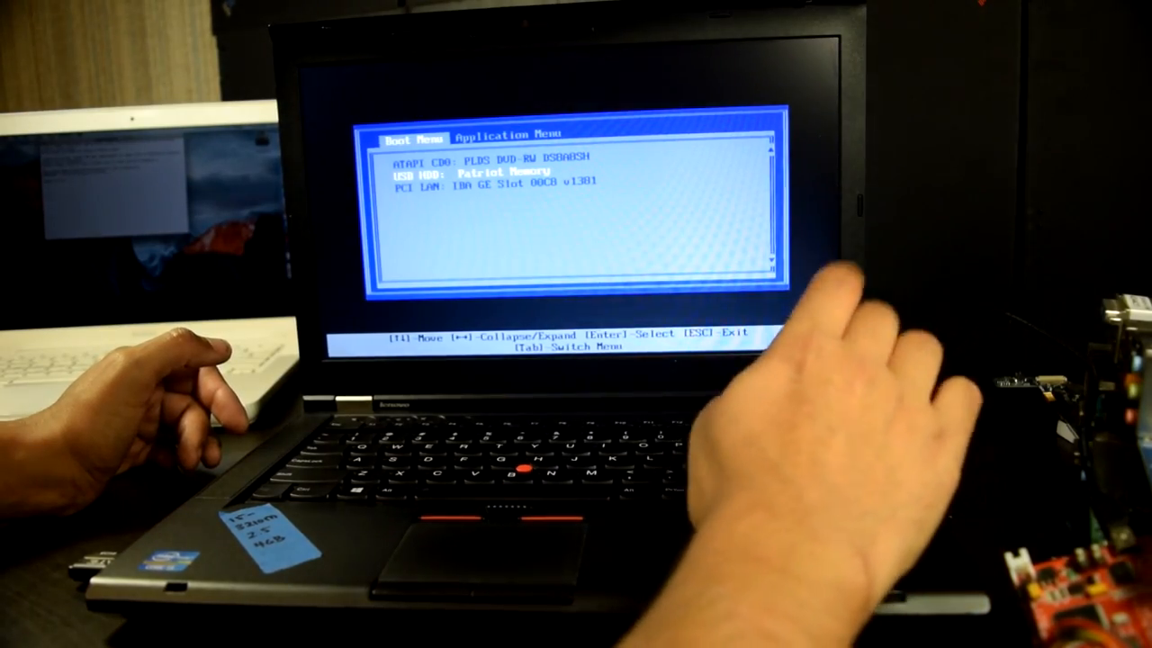
Dismiss the Boot Menu and request firmware setup as the laptop restarts.
{"action": "key", "text": "Tab"}
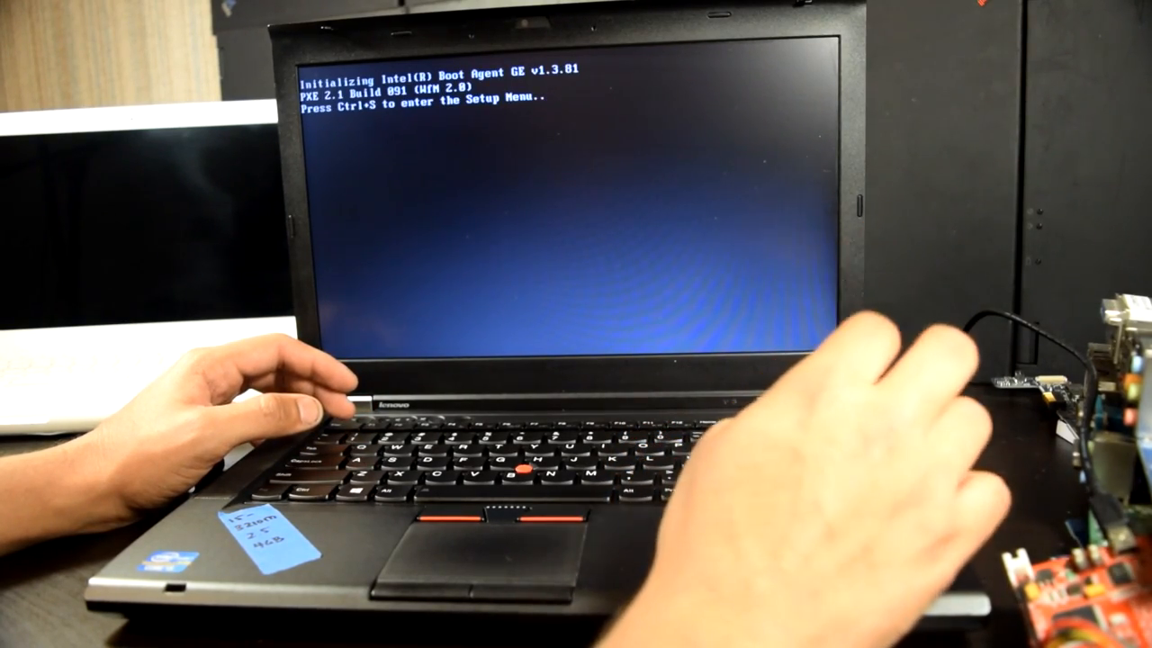
{"action": "key", "text": "ctrl+s"}
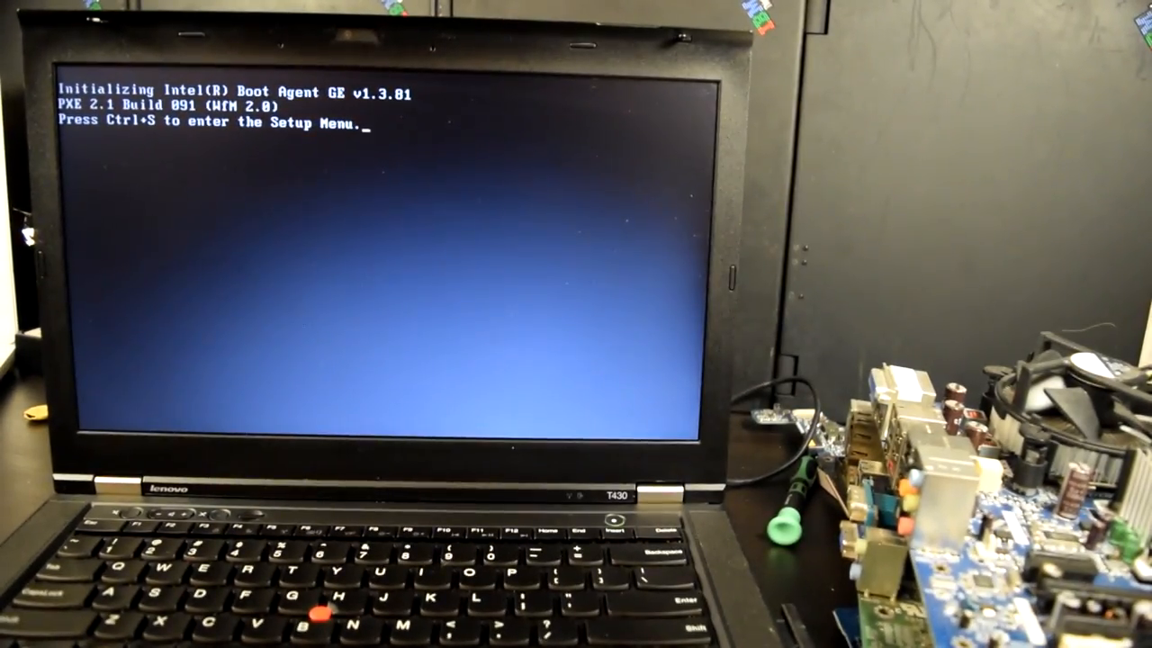
Enter ThinkPad Setup at startup, landing on the Main page with no password prompt.
{"action": "key", "text": "ctrl+s"}
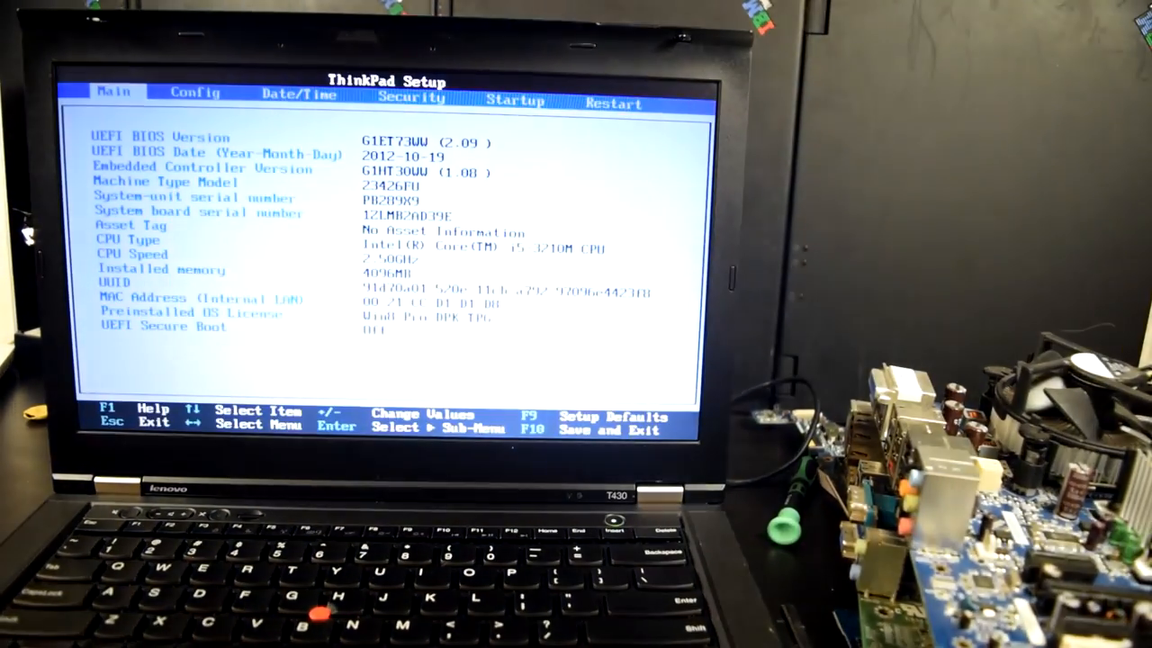